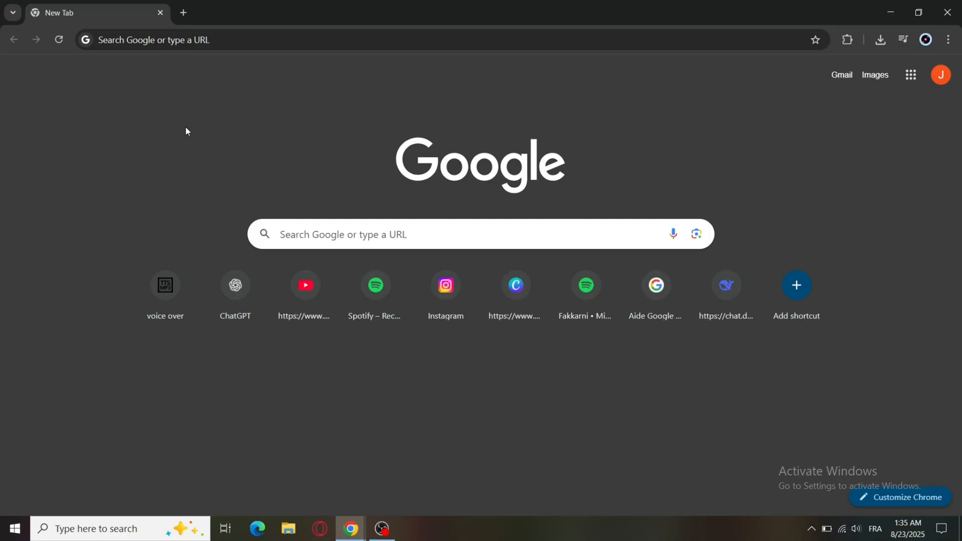
pyautogui.moveTo(222, 40)
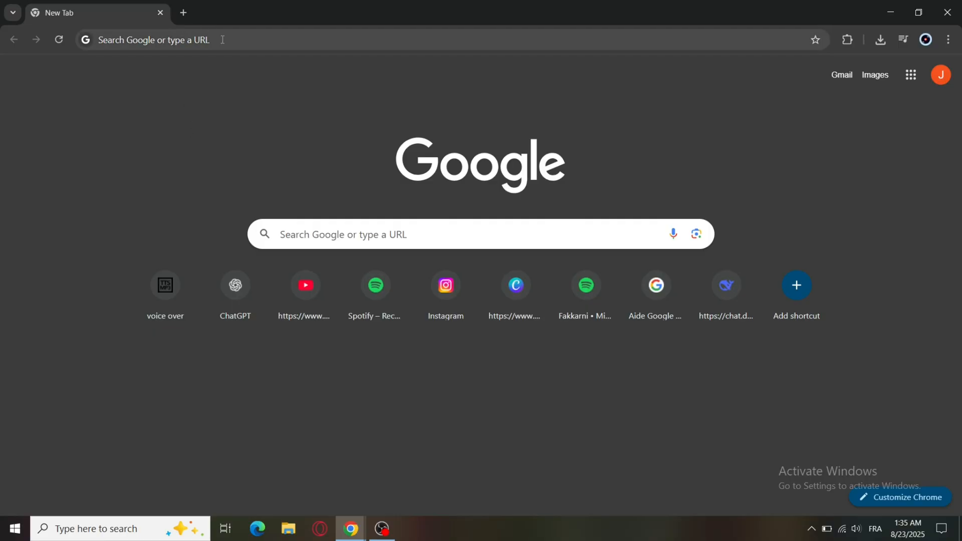
# Search Google for "djay pro download pc"
pyautogui.write('djay Pro')
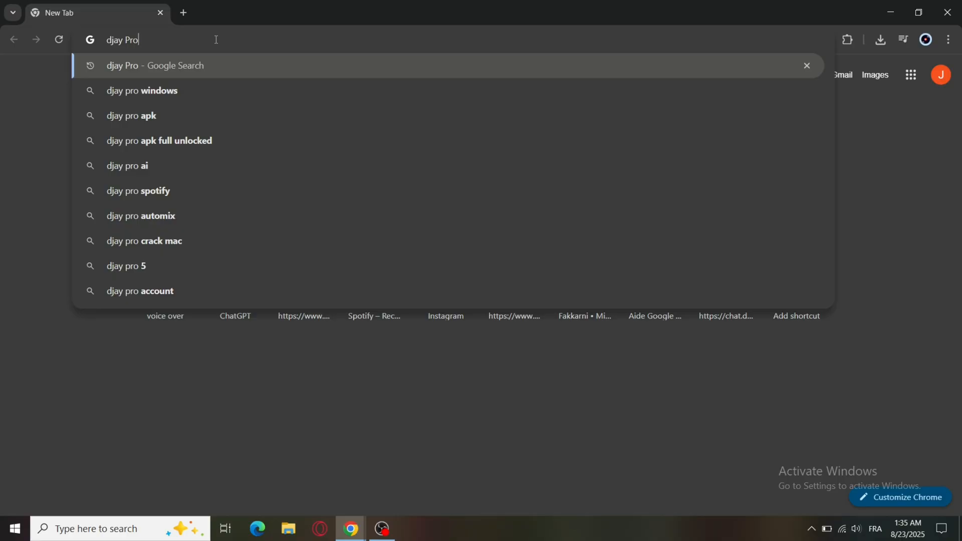
pyautogui.write('download pc')
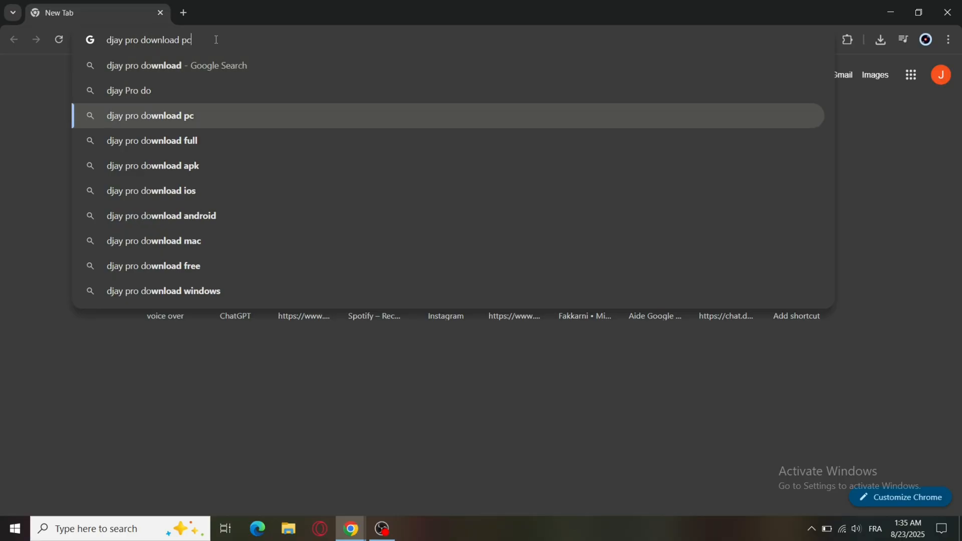
pyautogui.press('Return')
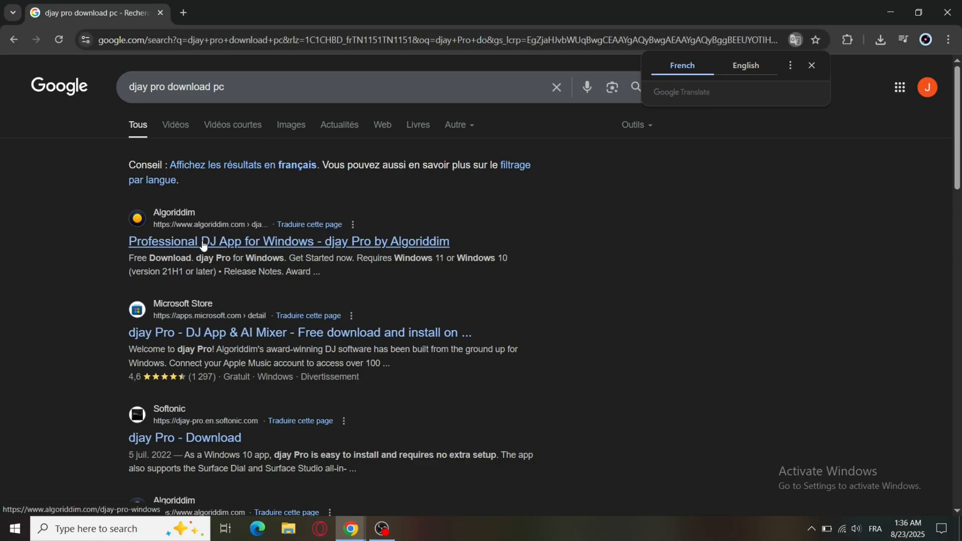
pyautogui.moveTo(232, 244)
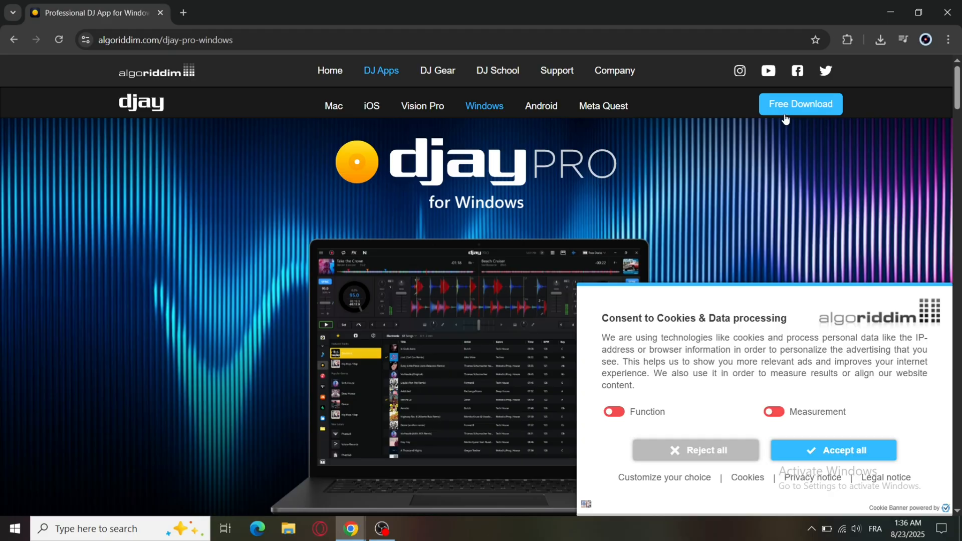
# Choose Free Download on Algoriddim's djay Pro page to reach the Microsoft Store listing
pyautogui.click(801, 104)
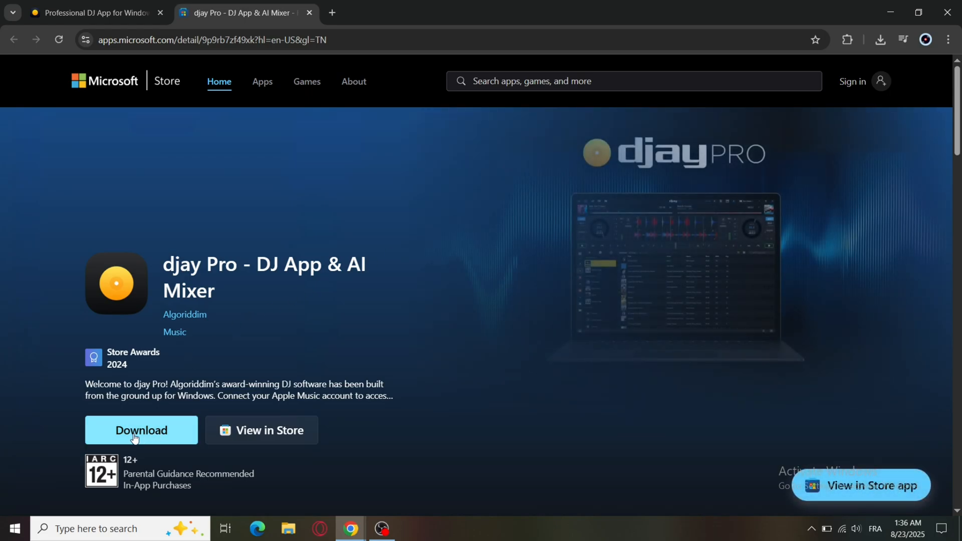
# Download the djay Pro installer from the Store page and open it from Chrome's downloads
pyautogui.click(141, 429)
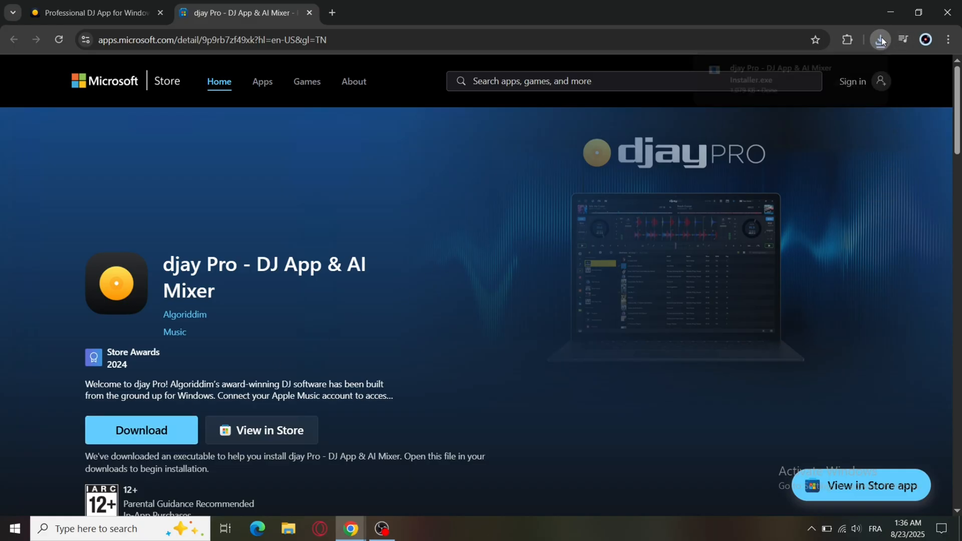
pyautogui.click(880, 39)
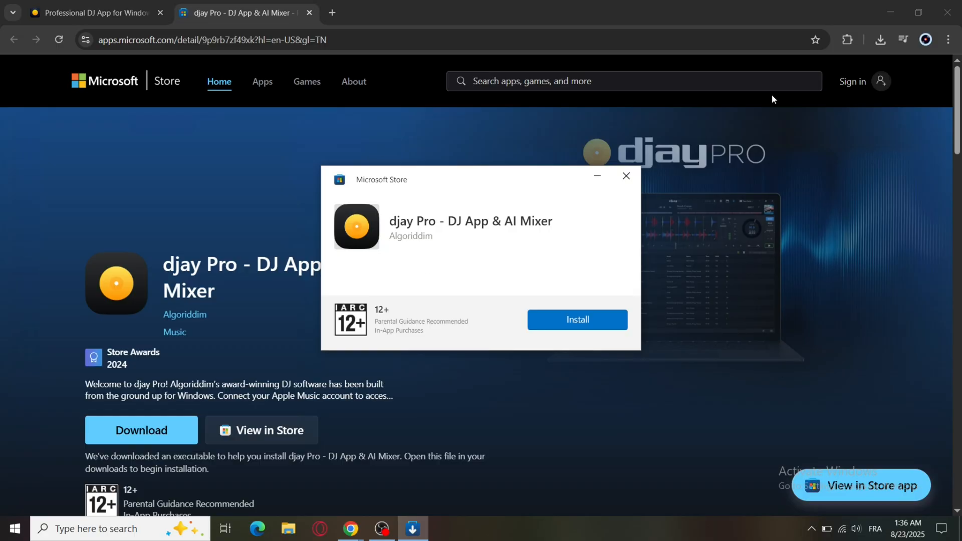
pyautogui.moveTo(565, 320)
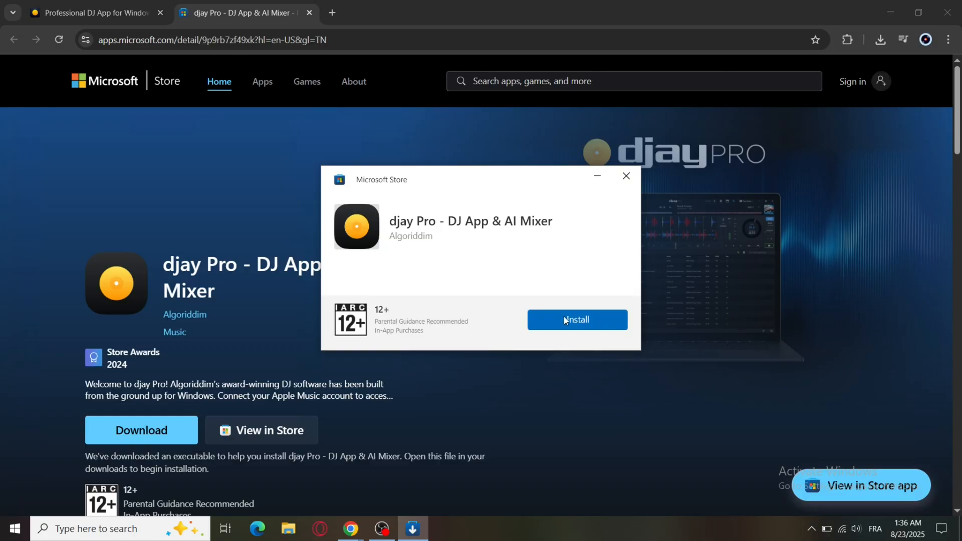
# Start the djay Pro install from the Microsoft Store dialog
pyautogui.click(577, 320)
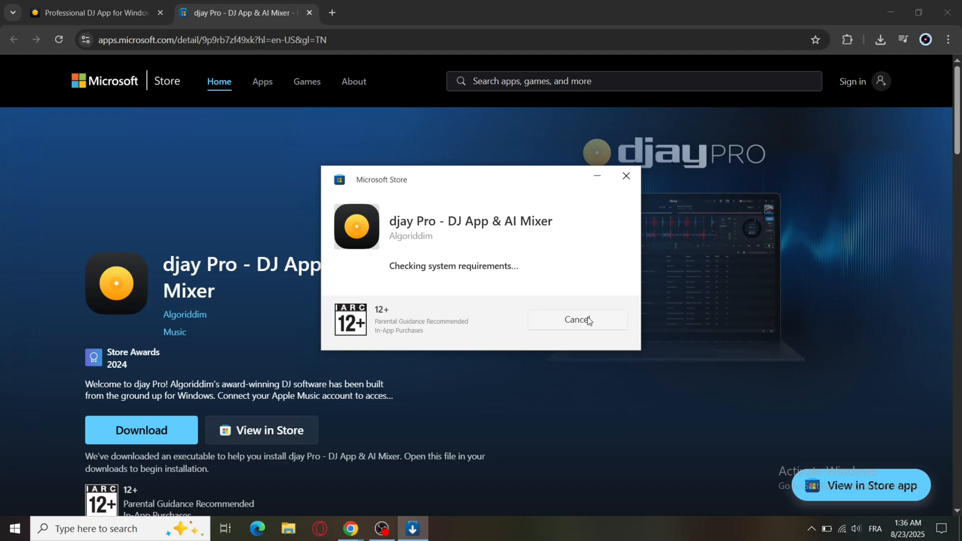